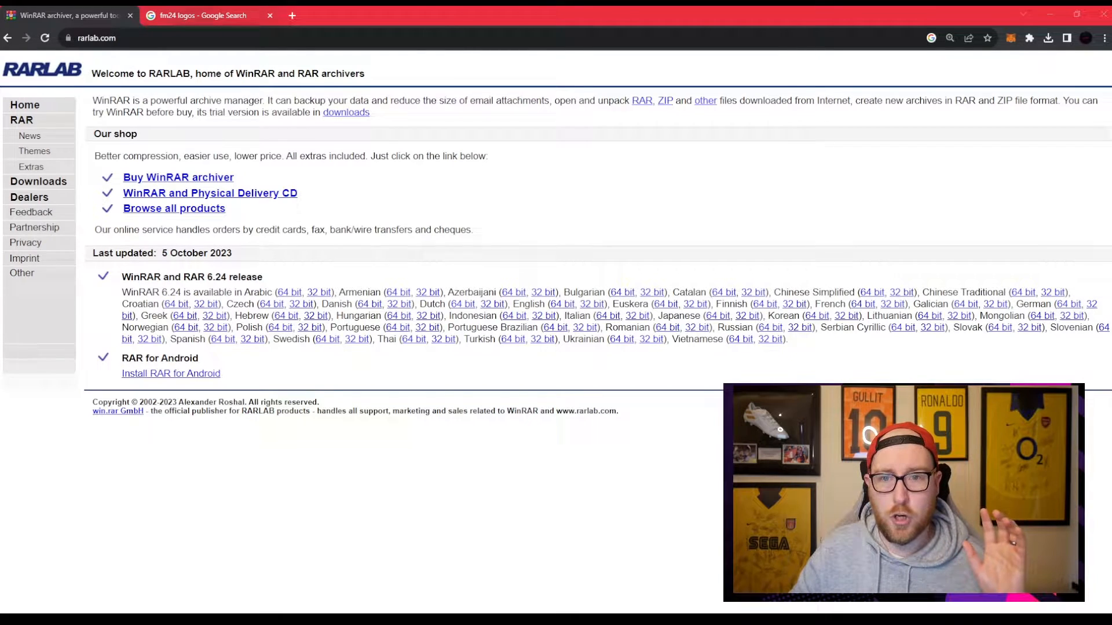
Return to the 'fm24 logos' results and open the FM24 Logopacks result
click(202, 15)
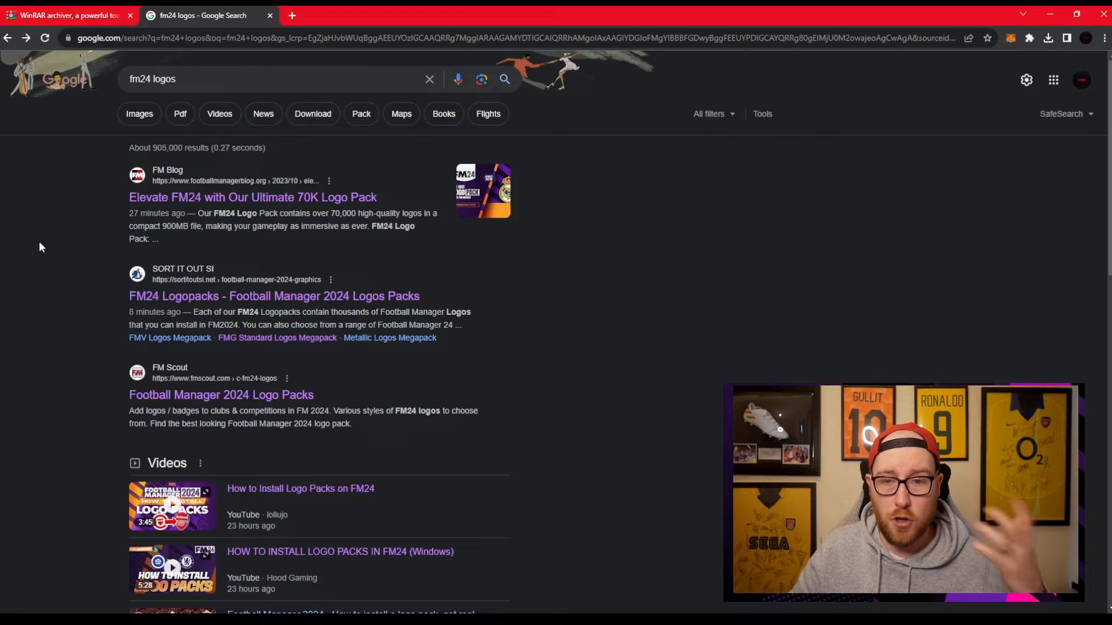
click(274, 296)
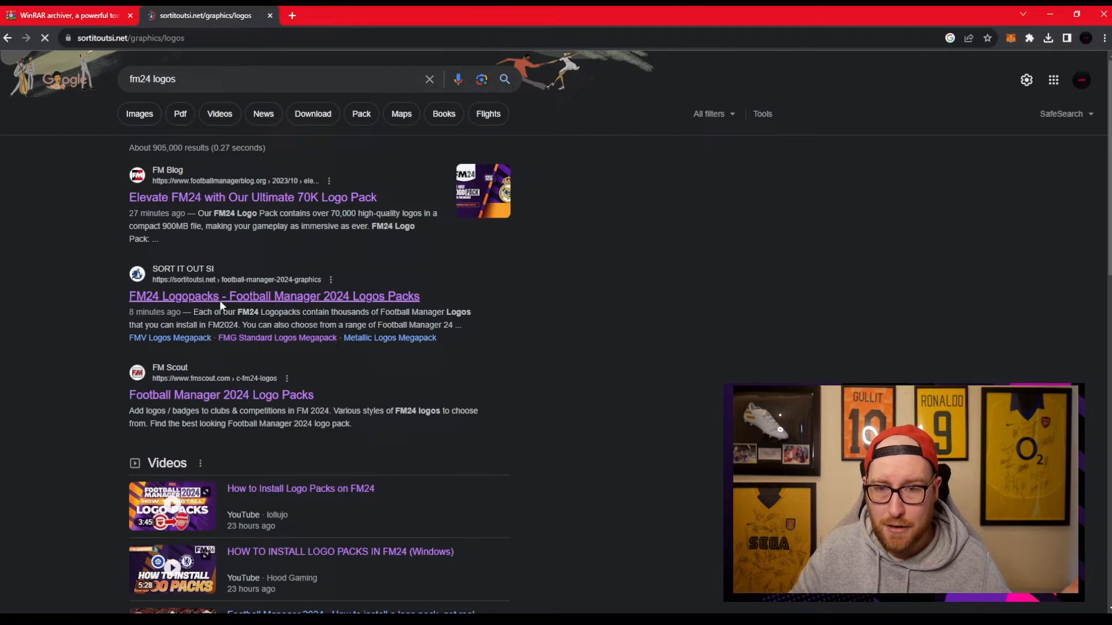
Open the FMG Standard Logos 2024 megapack from the logopacks listing
click(274, 296)
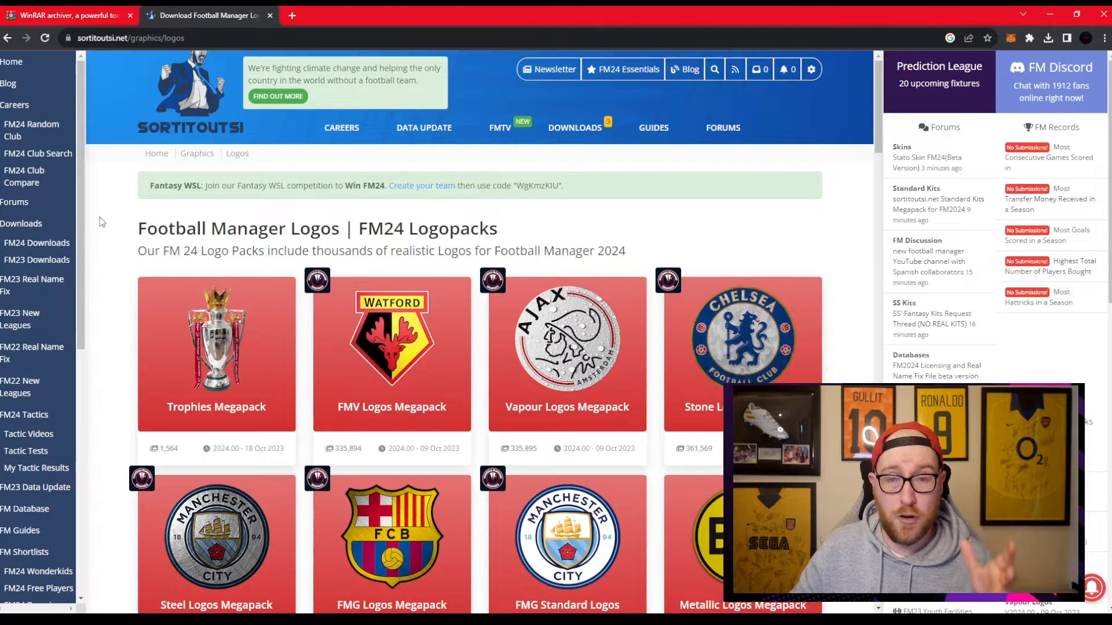
scroll(down, 3)
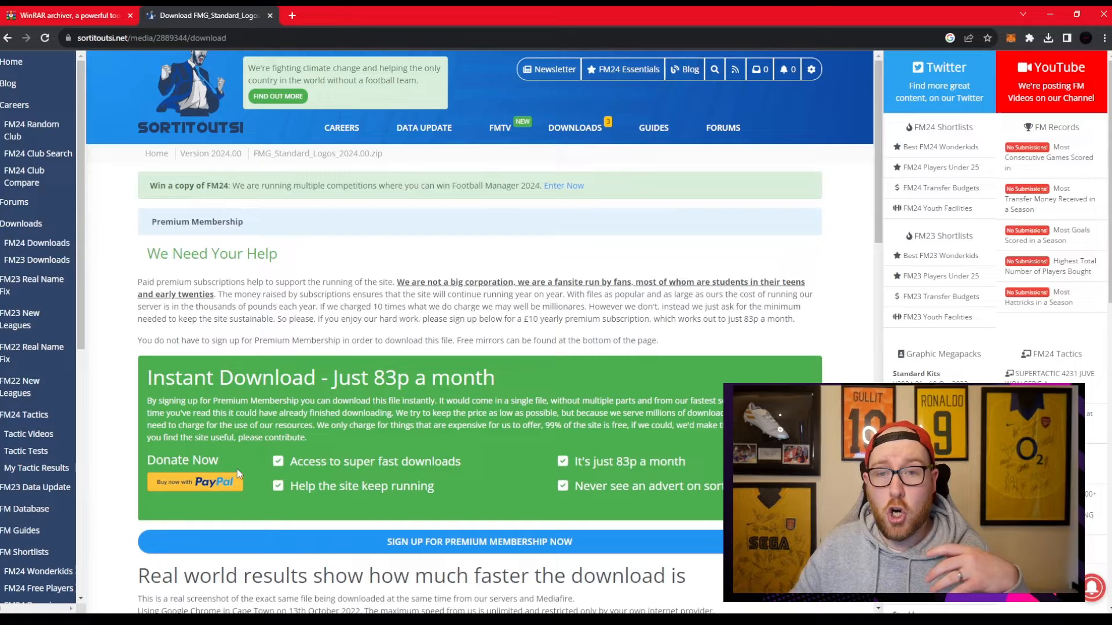
Download FMG_Standard_Logos_2024.00.zip via the footballmanagergraphics.com free mirror
scroll(down, 3)
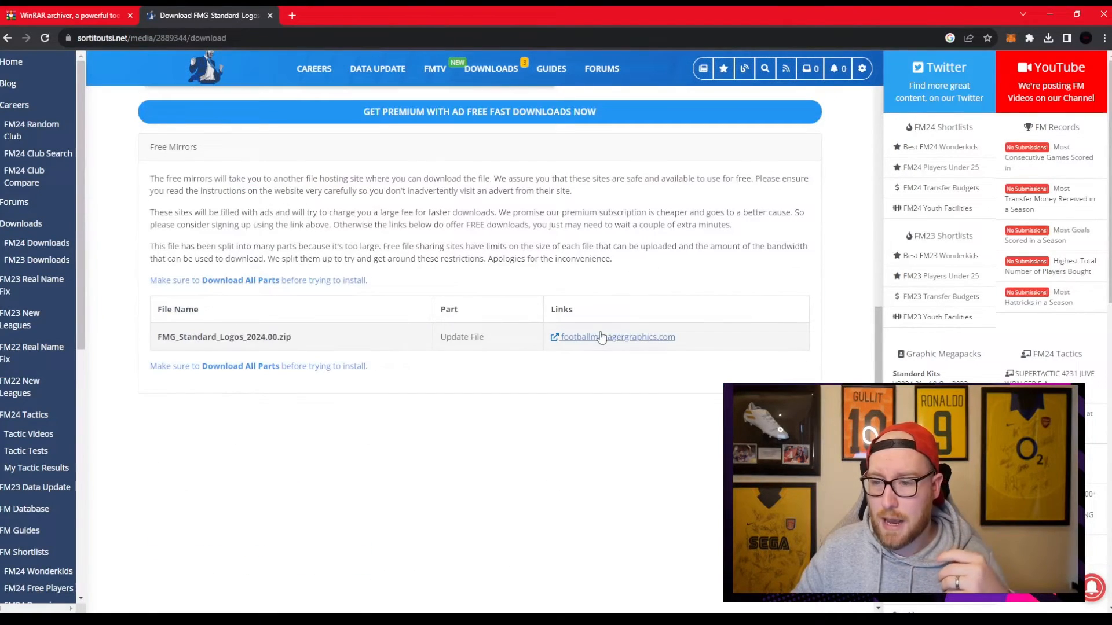
click(615, 337)
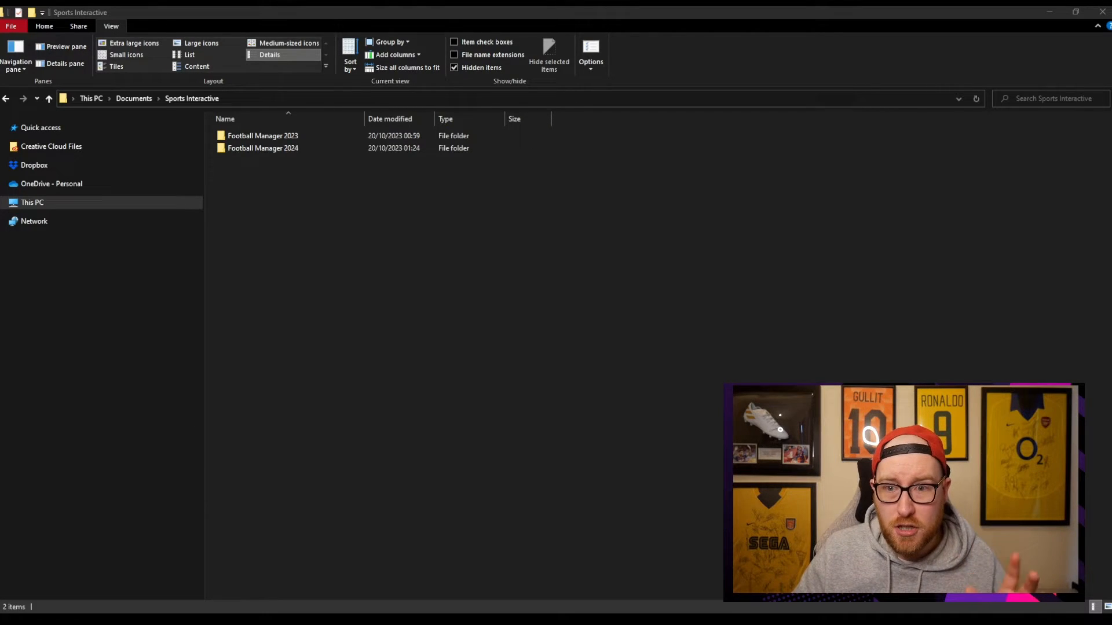
Go into Football Manager 2024 > graphics and select the Logos folder
click(263, 148)
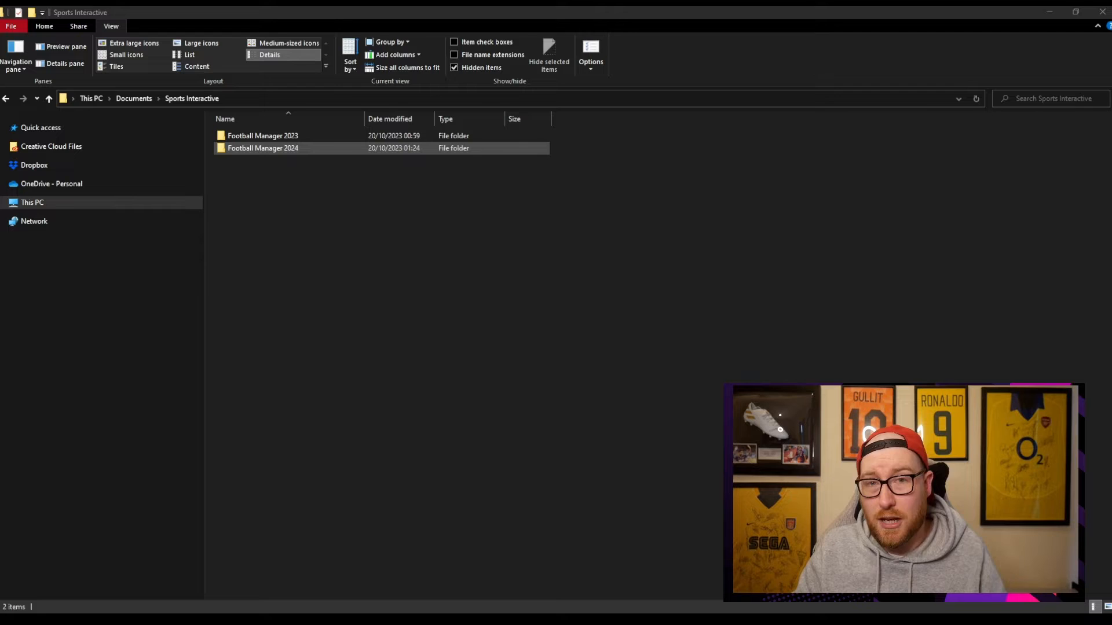
double_click(262, 148)
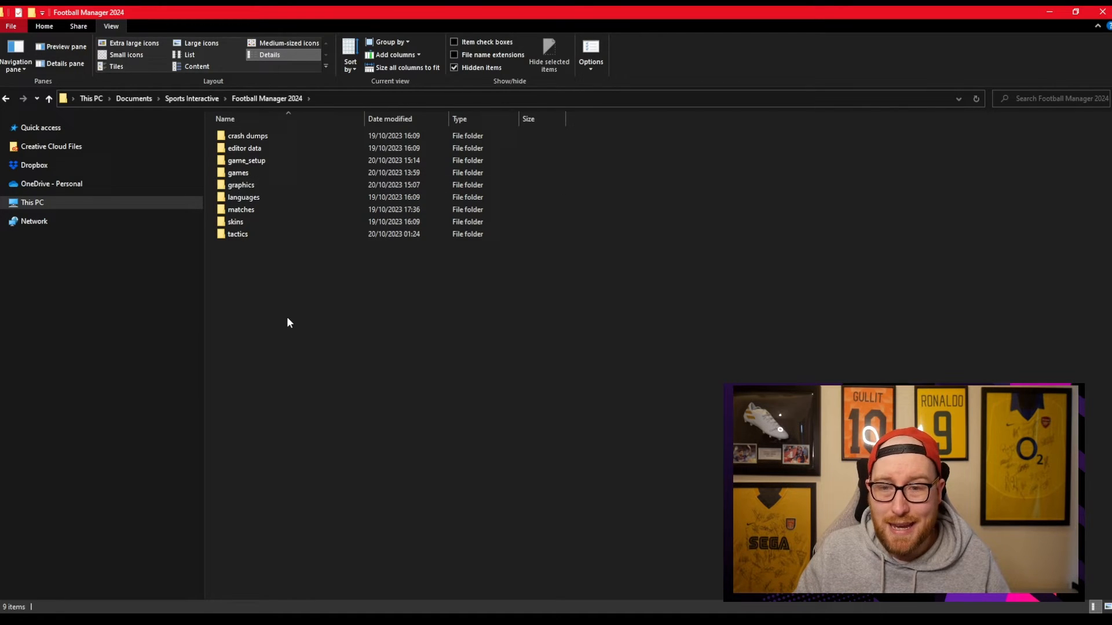
mouse_move(479, 269)
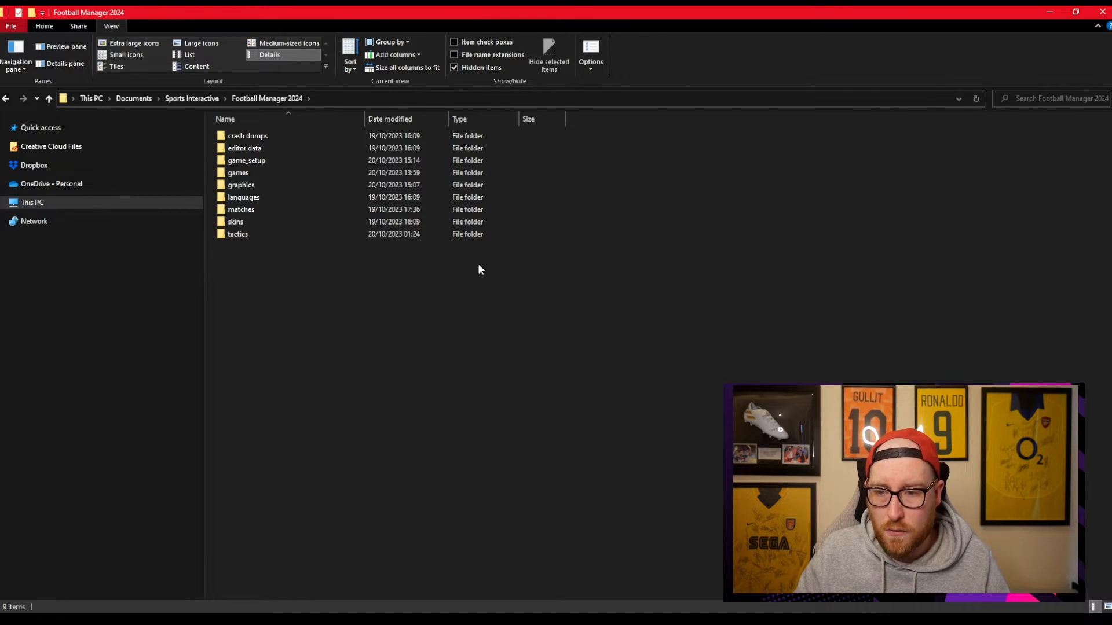
click(241, 185)
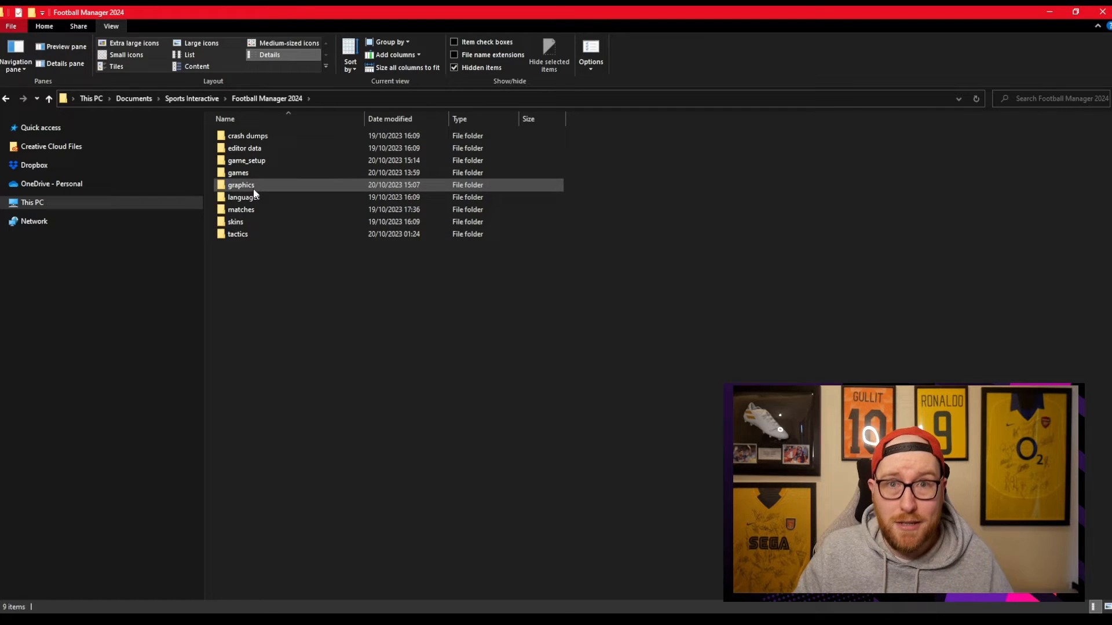
double_click(241, 184)
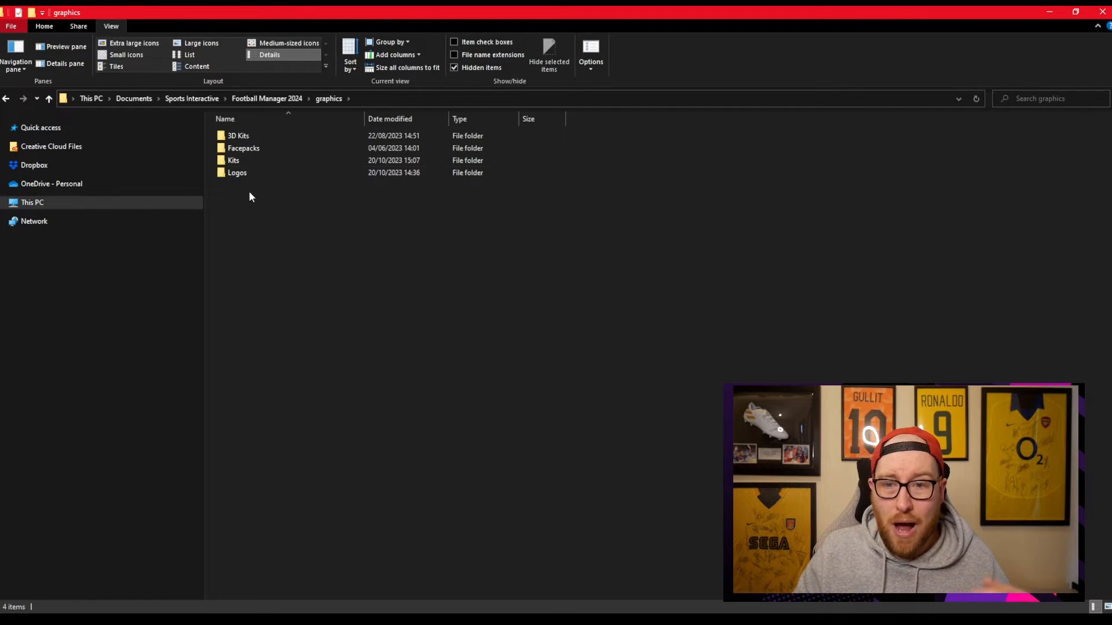
mouse_move(243, 248)
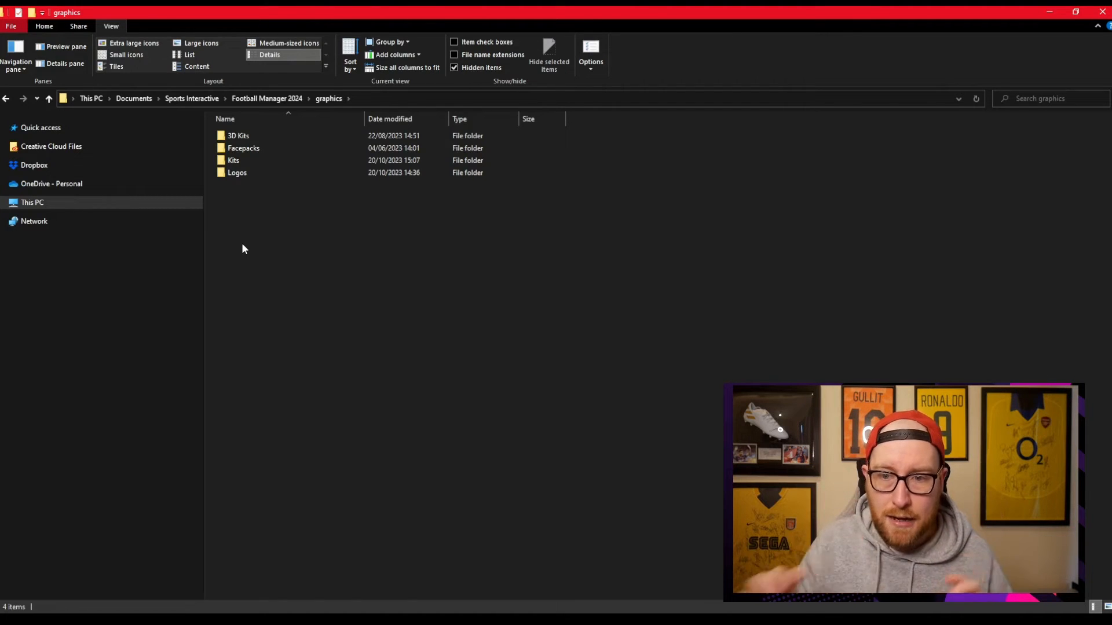
click(243, 148)
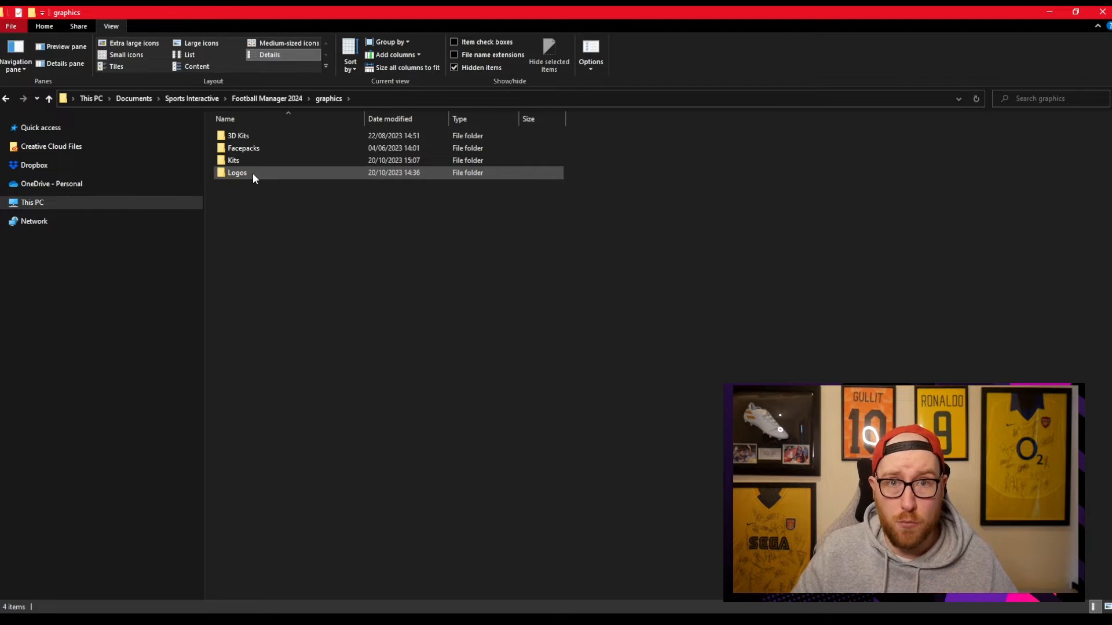
Open Logos and select the FMG Standard Logos folder and Megapack TCM23 archive
double_click(237, 172)
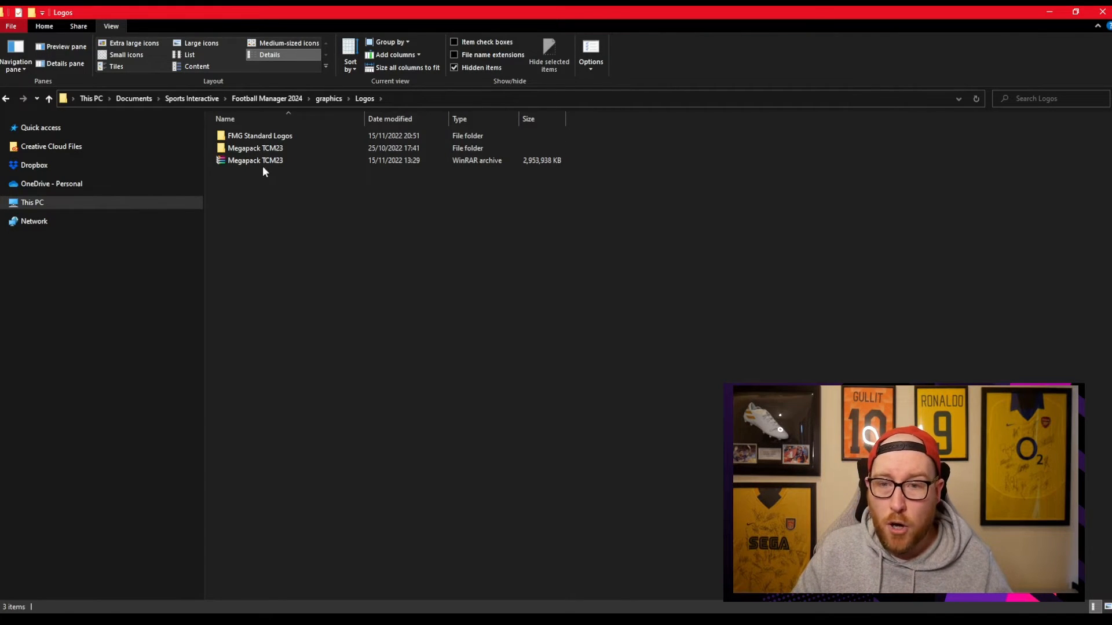
click(259, 135)
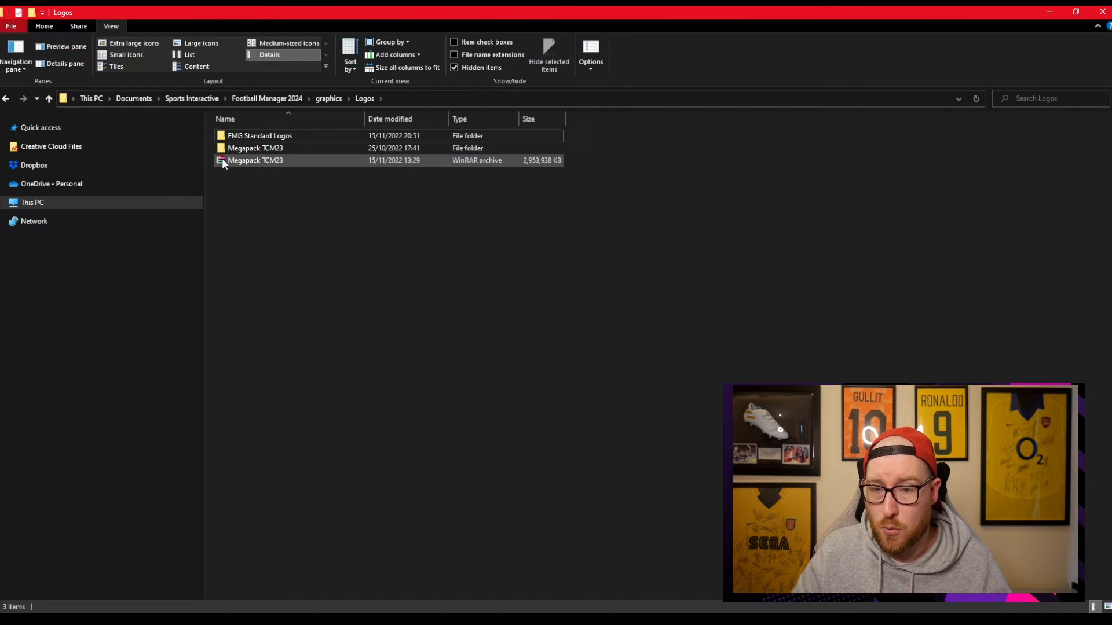
click(259, 135)
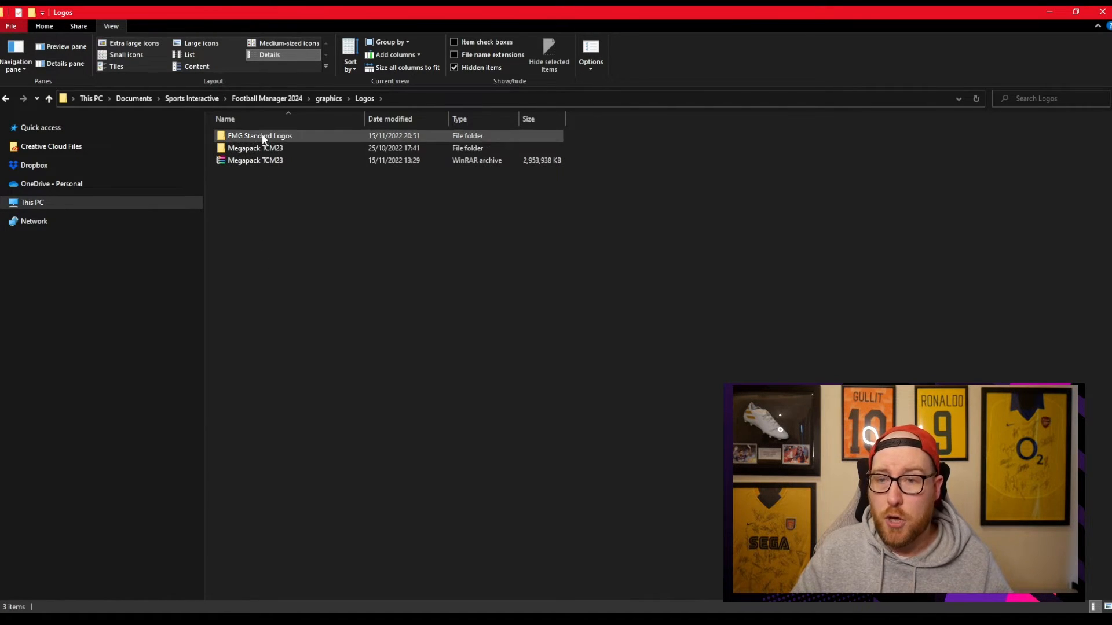
click(255, 161)
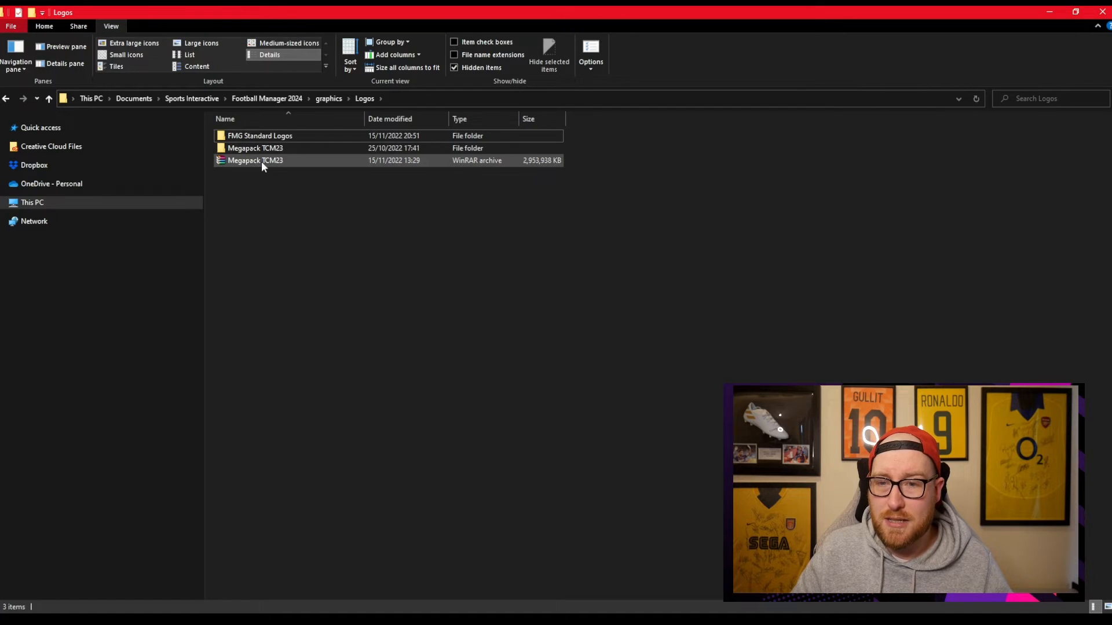
click(255, 161)
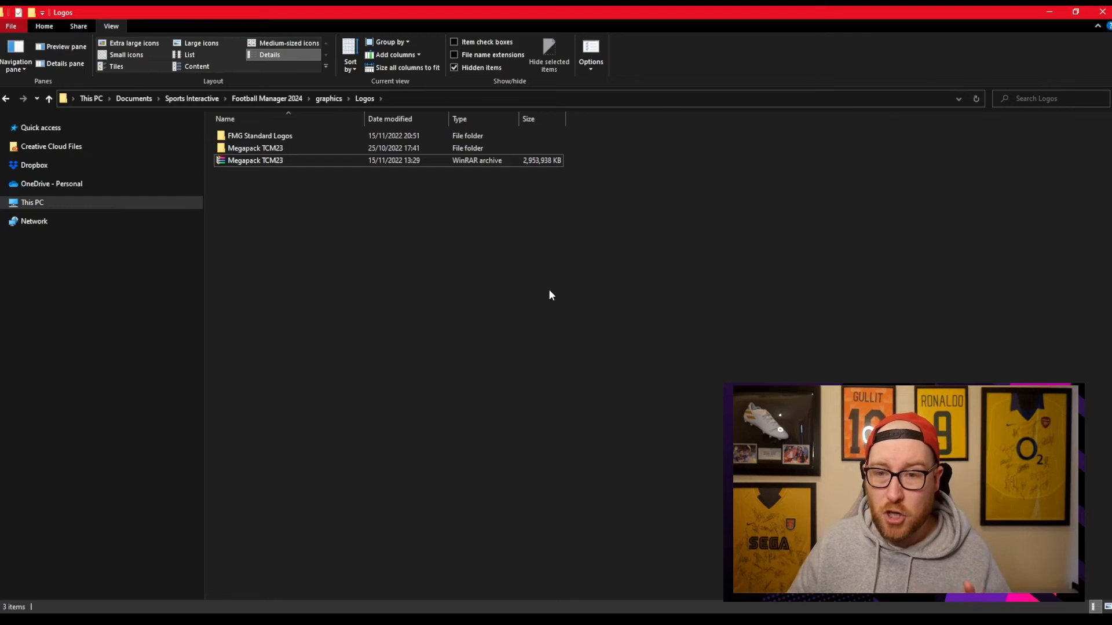
mouse_move(547, 298)
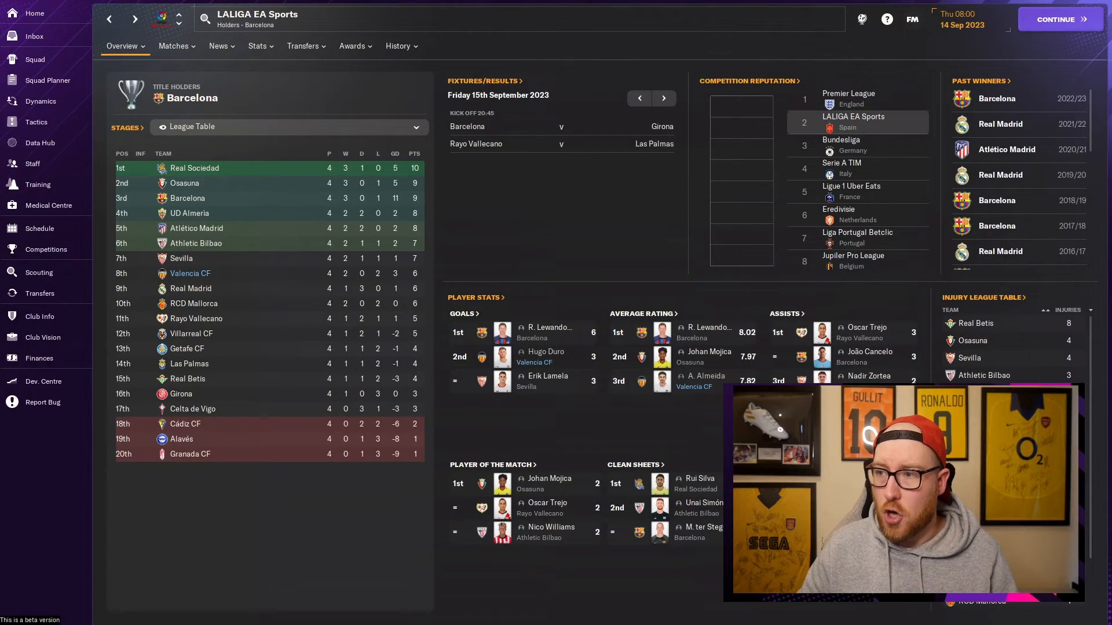
Choose Preferences from the FM menu and dismiss the Clear Cache prompt
click(912, 19)
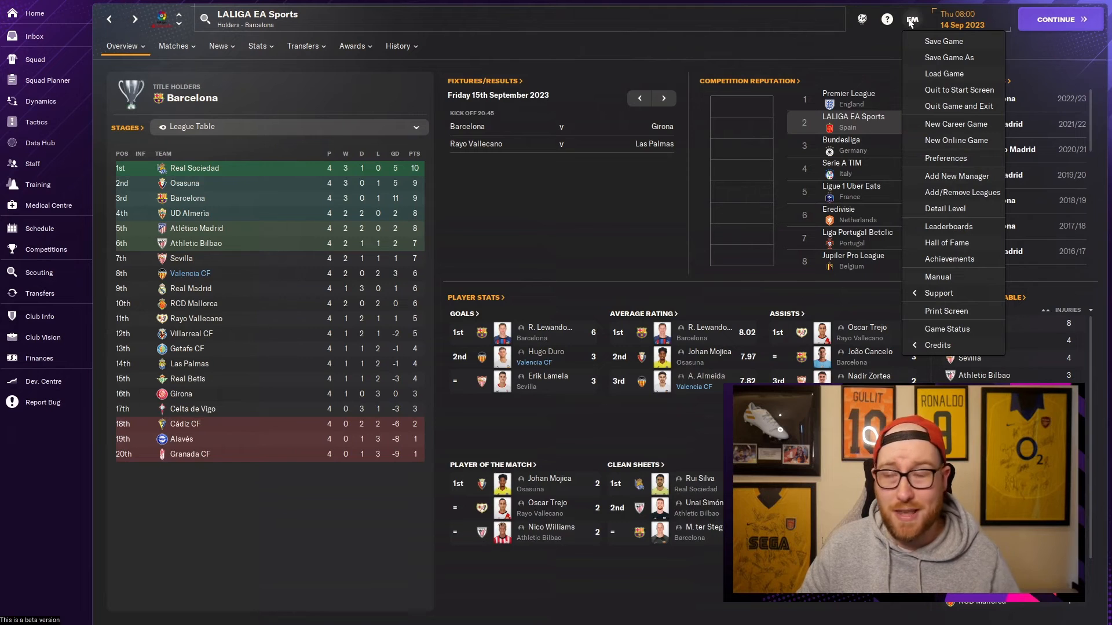
click(945, 158)
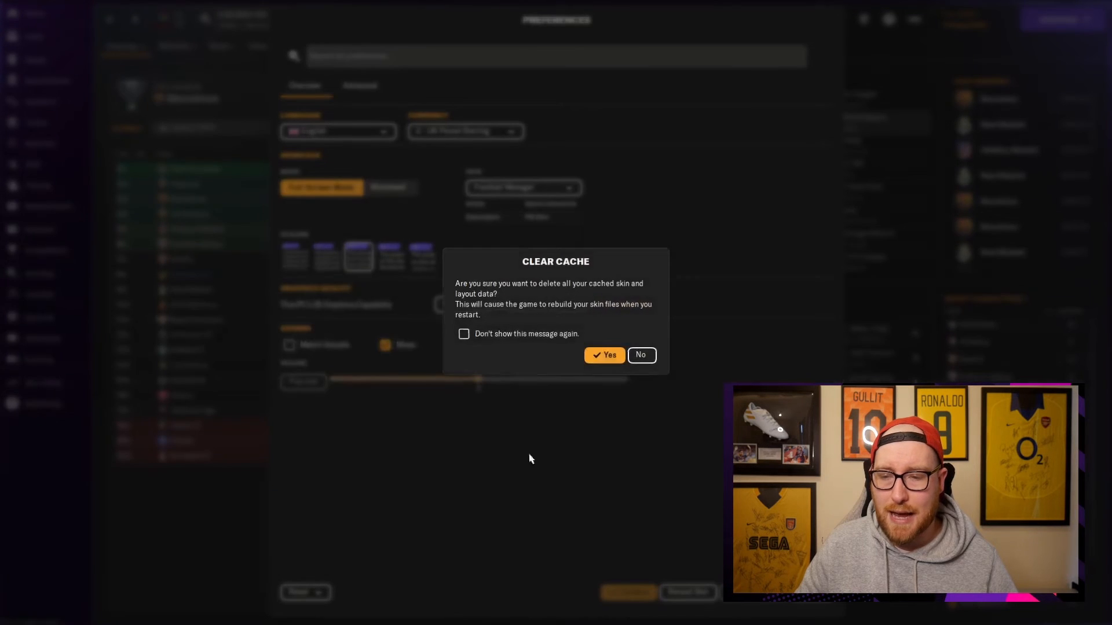
click(639, 355)
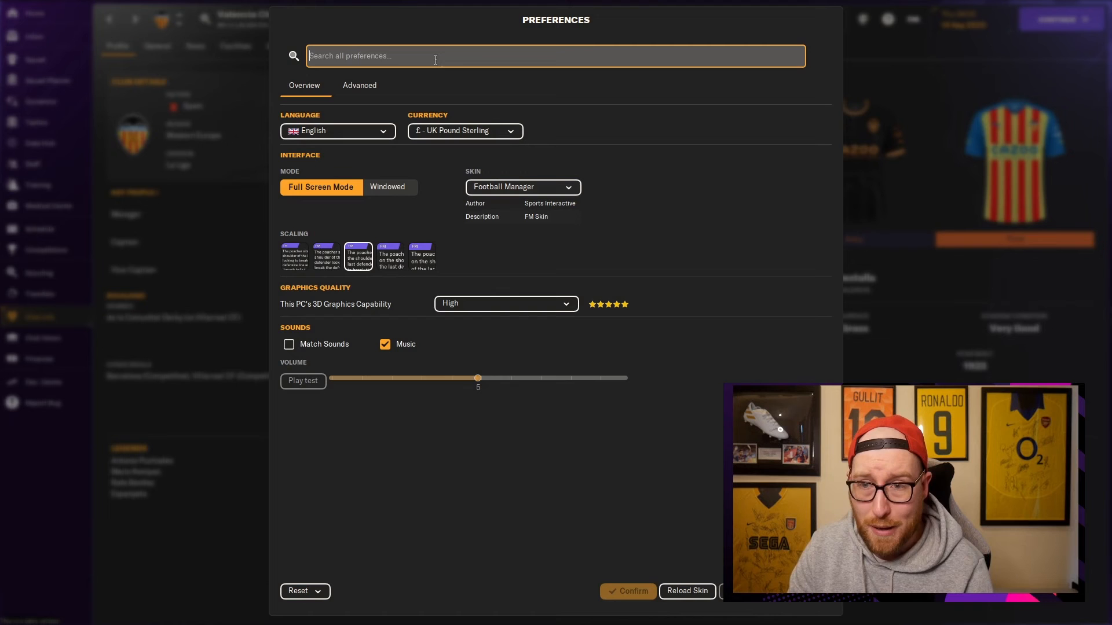
Search preferences for 'reload' and toggle 'Reload skin when confirming changes' off, then on
text(reload)
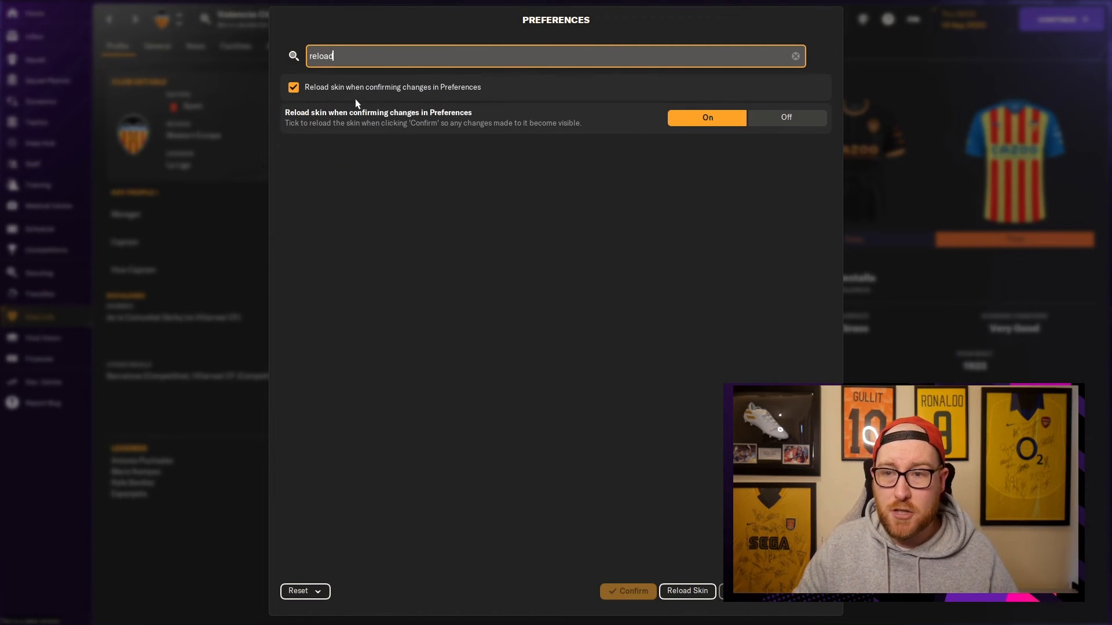
click(293, 88)
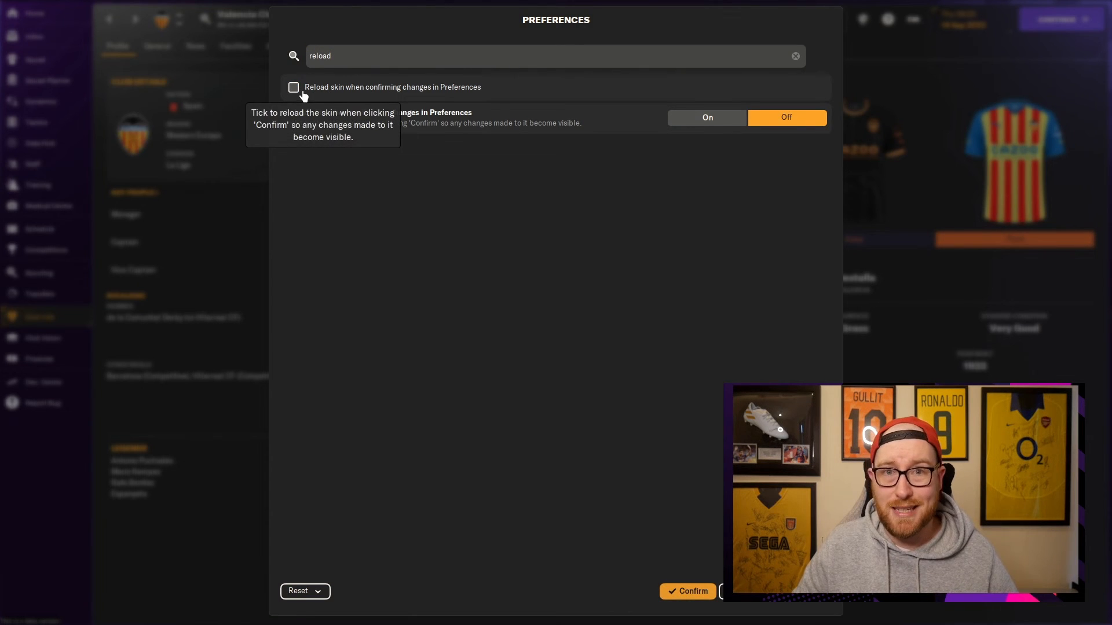
click(293, 87)
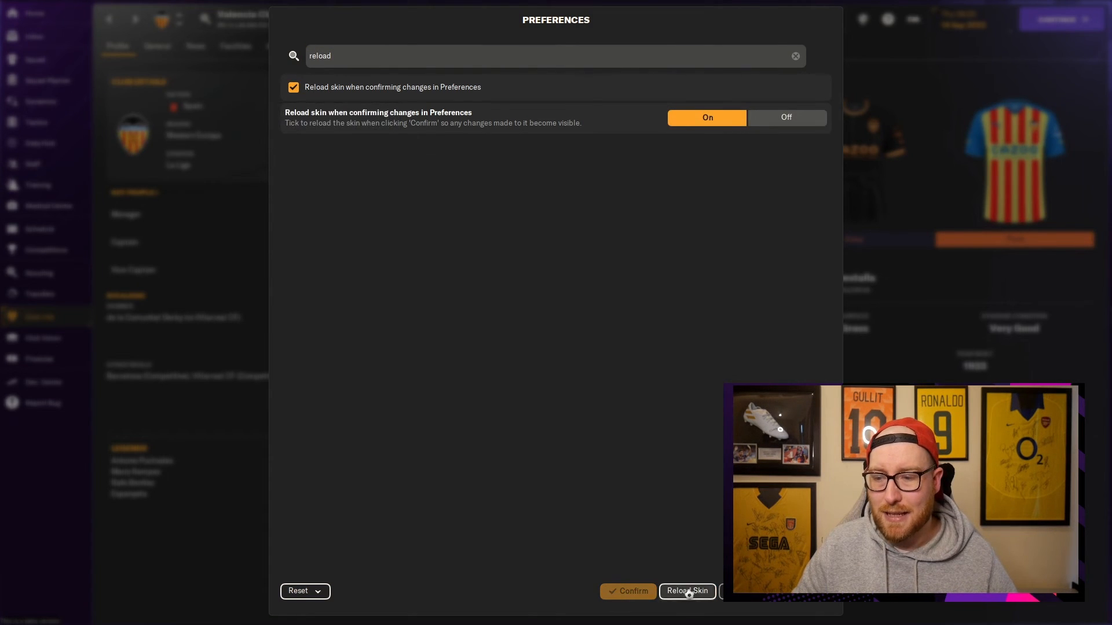